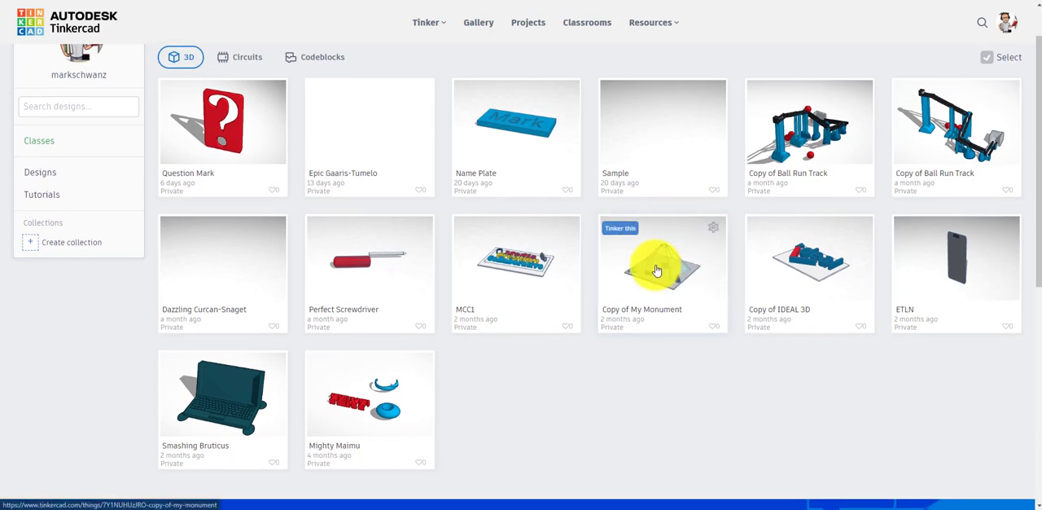
Open the Copy of My Monument thumbnail from the Designs dashboard
left_click(657, 270)
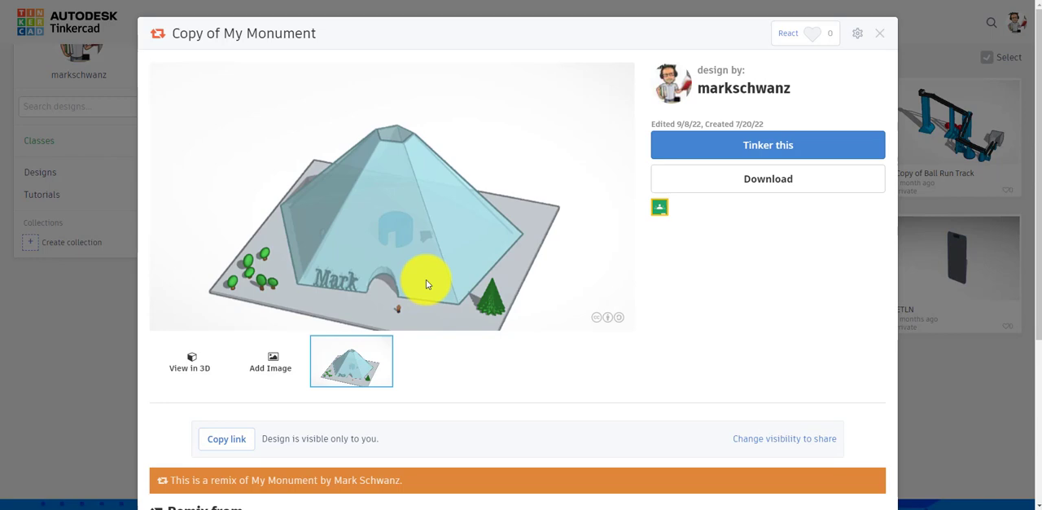
mouse_move(468, 295)
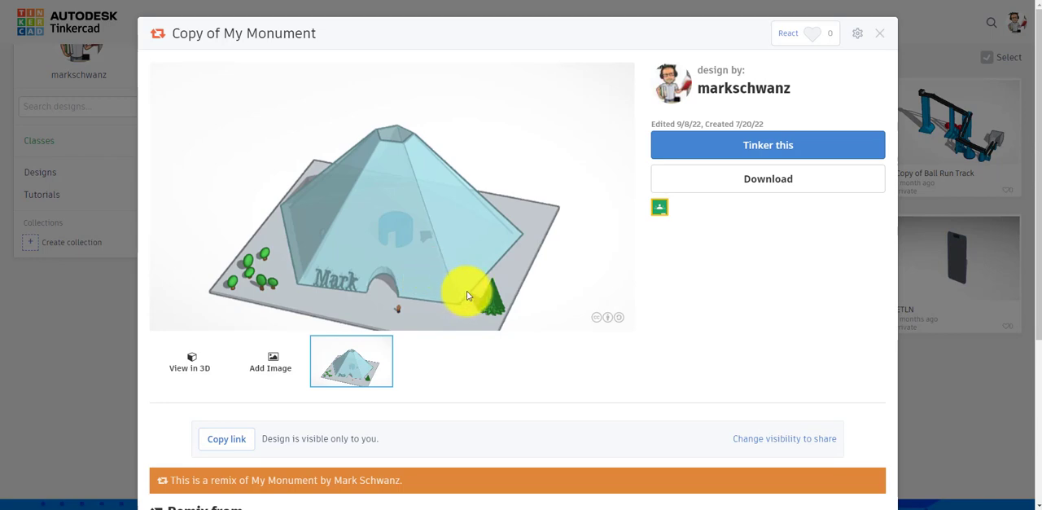
mouse_move(192, 367)
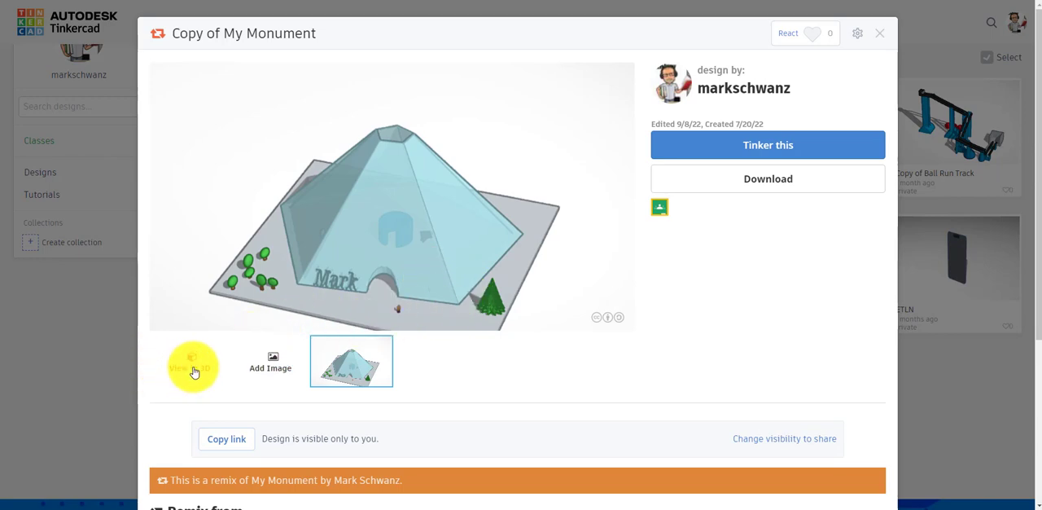
View the monument in 3D and orbit it front, right, back, left, then back to front
left_click(189, 360)
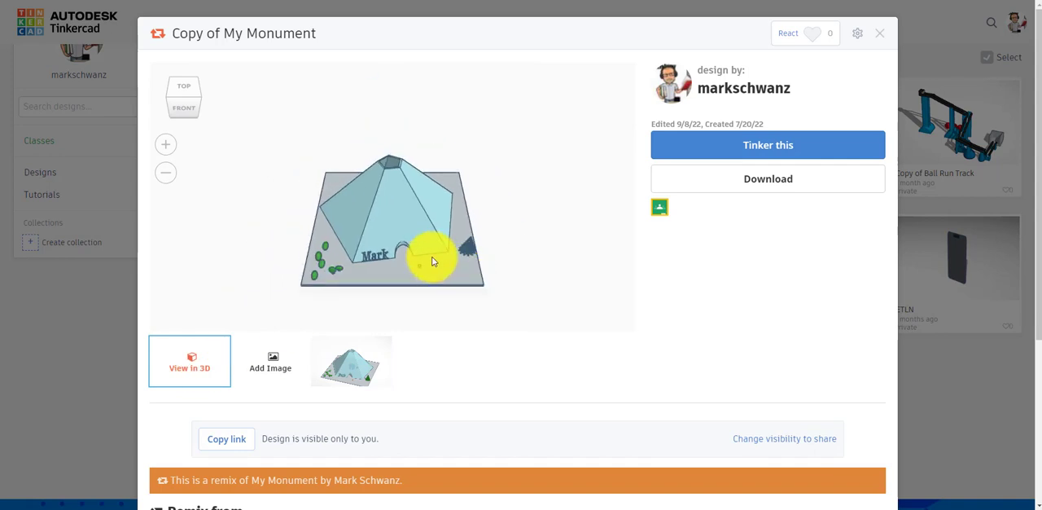
left_click_drag(431, 260, 407, 236)
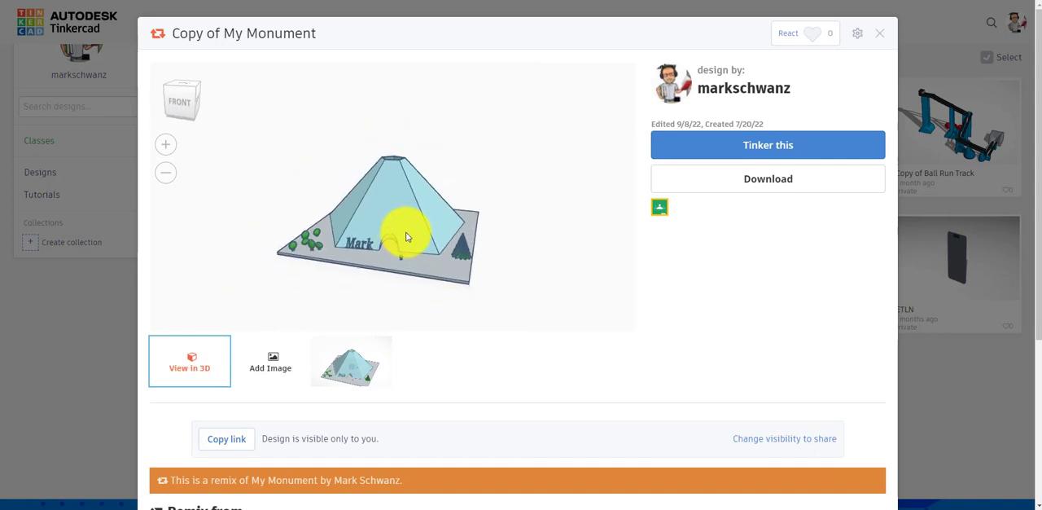
left_click_drag(406, 236, 424, 273)
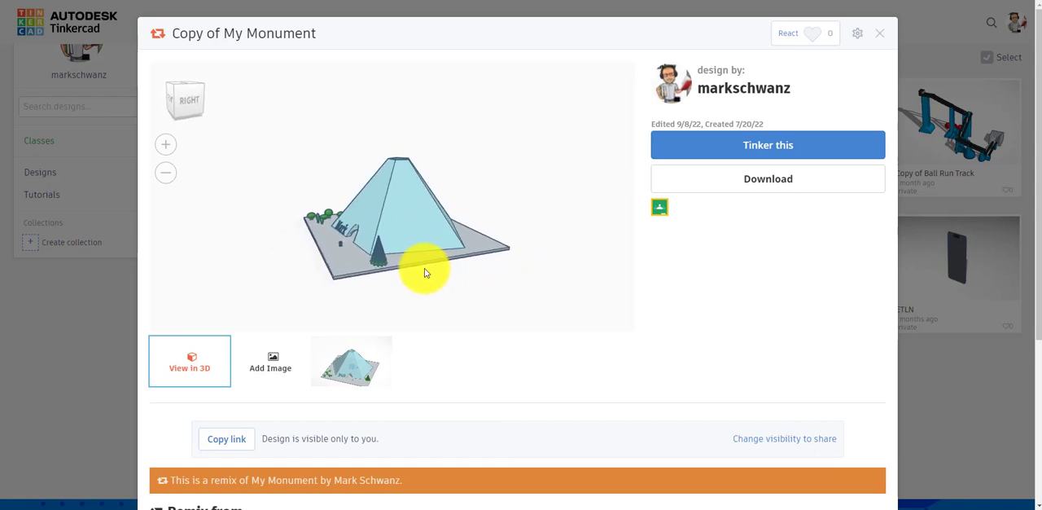
left_click_drag(427, 272, 521, 222)
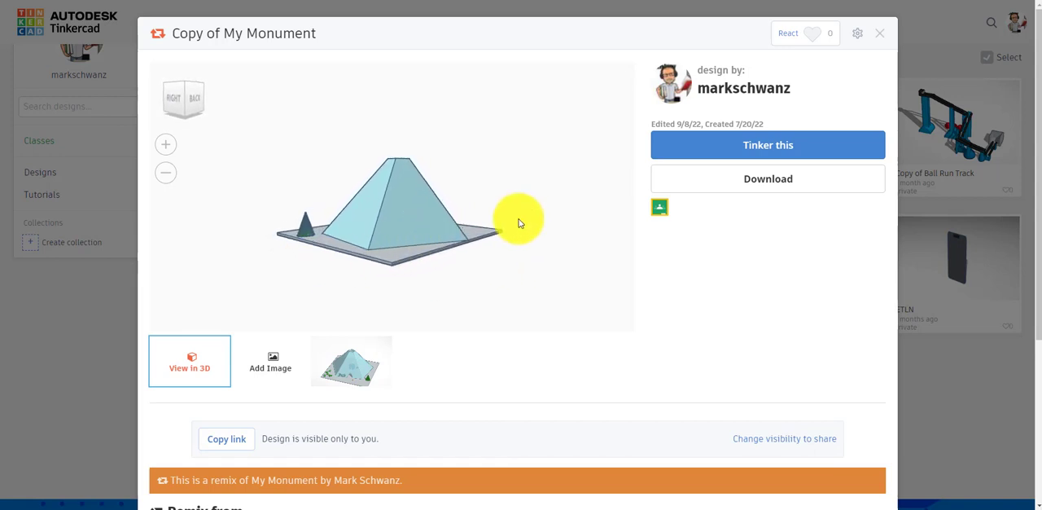
left_click_drag(521, 222, 480, 253)
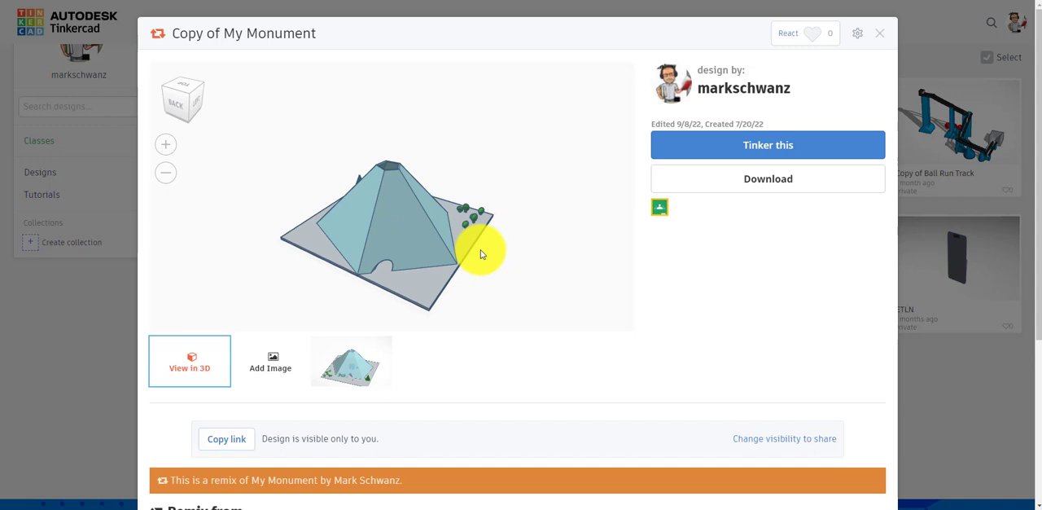
left_click_drag(480, 253, 489, 220)
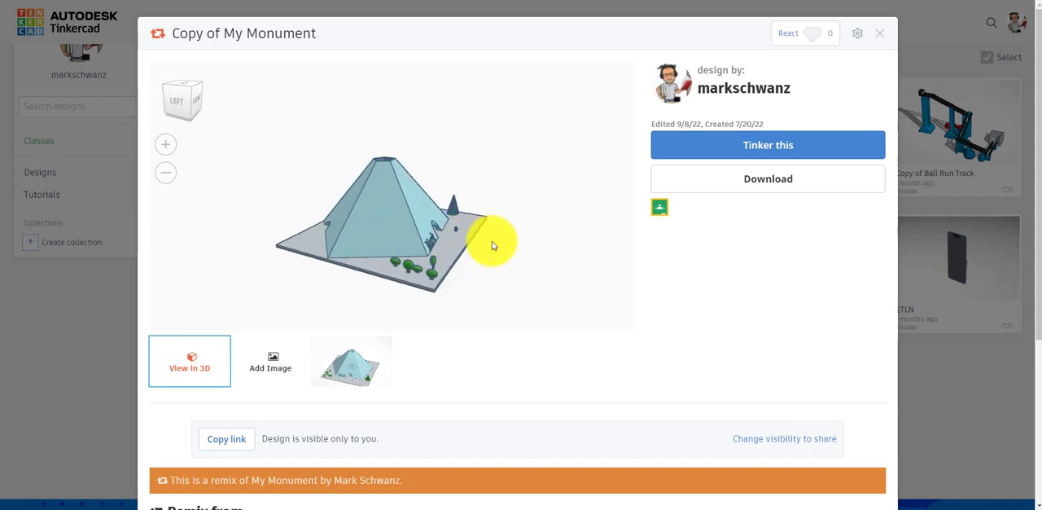
left_click_drag(492, 245, 377, 237)
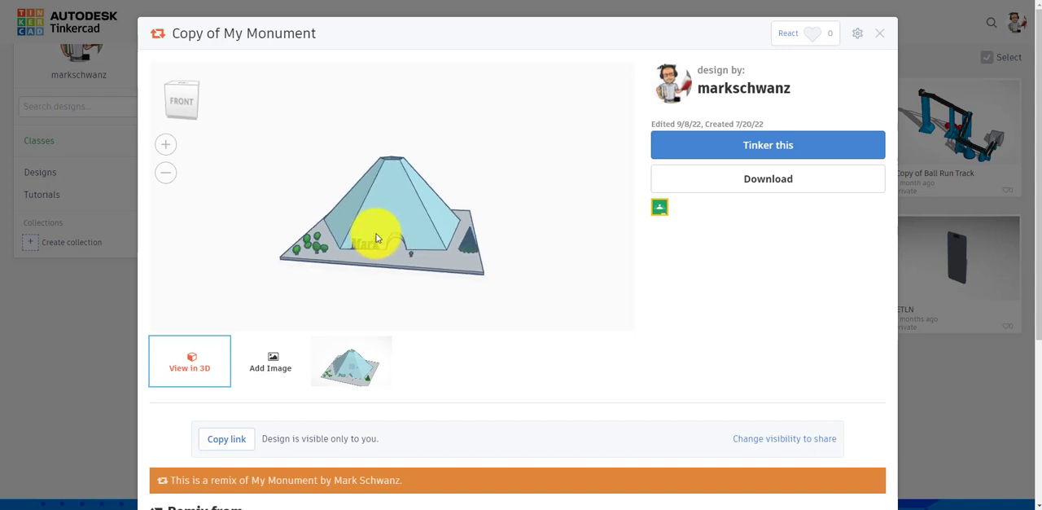
Zoom in on the arched entrance and the small figure inside
left_click_drag(379, 236, 390, 231)
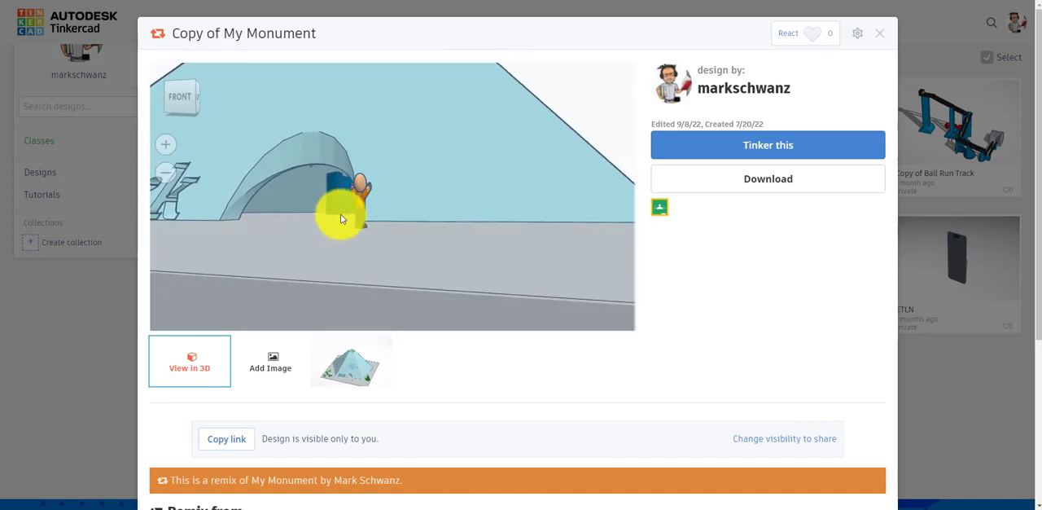
left_click_drag(342, 217, 358, 220)
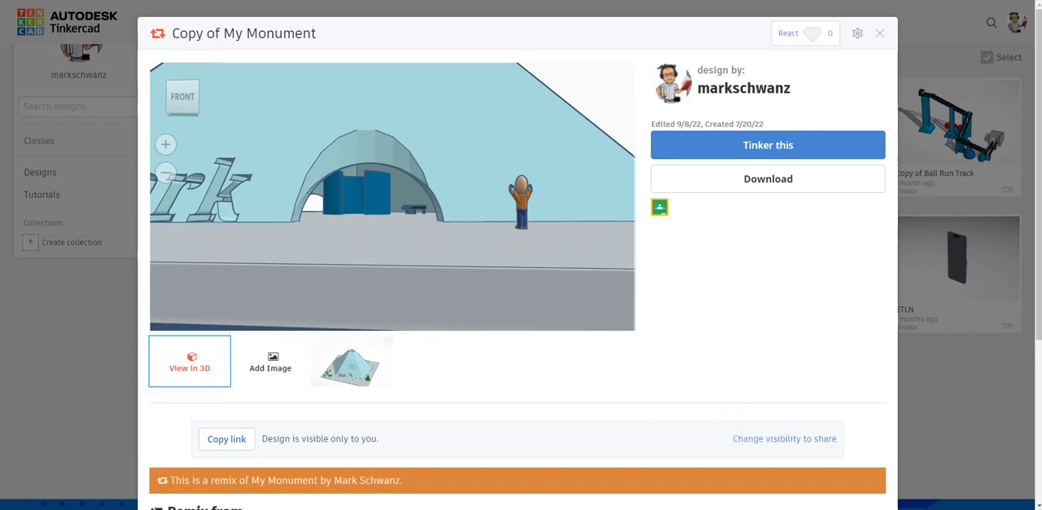
mouse_move(892, 38)
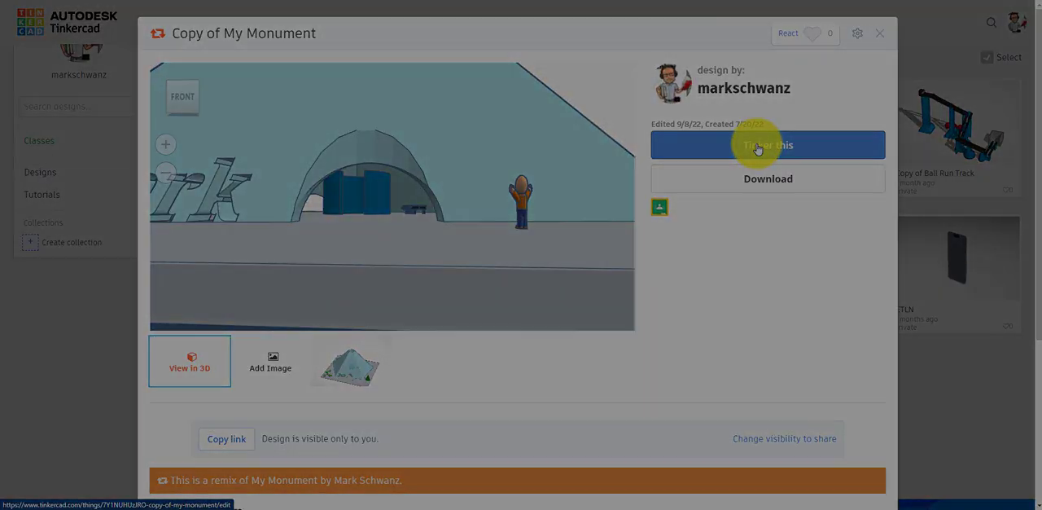
Open the monument with Tinker this and orbit to see the pyramid interior from behind and above
left_click(766, 145)
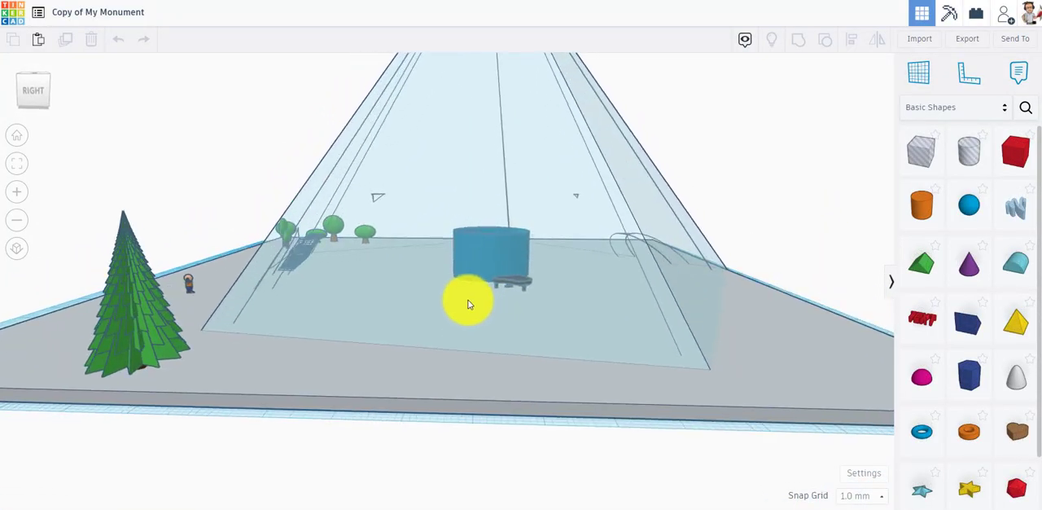
left_click_drag(468, 305, 398, 314)
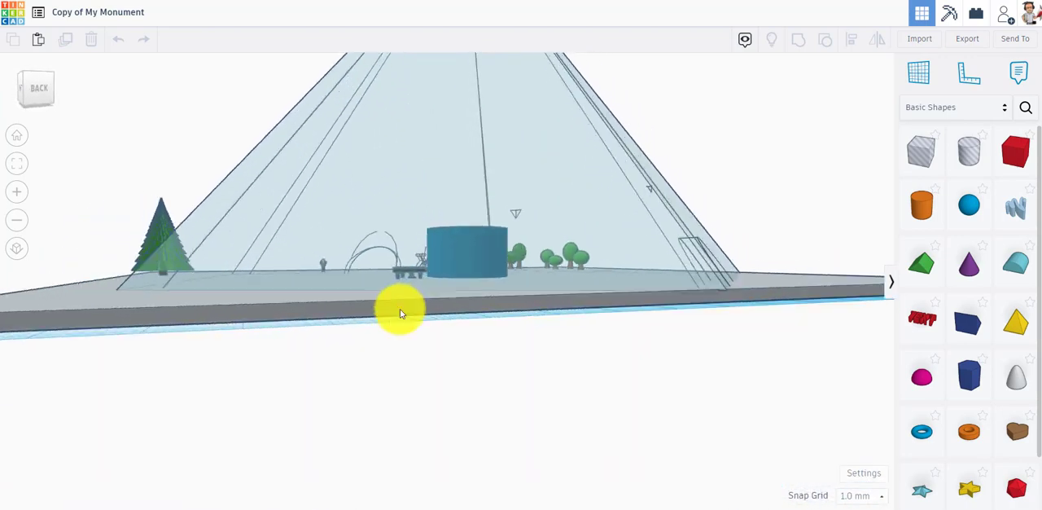
left_click_drag(399, 314, 569, 284)
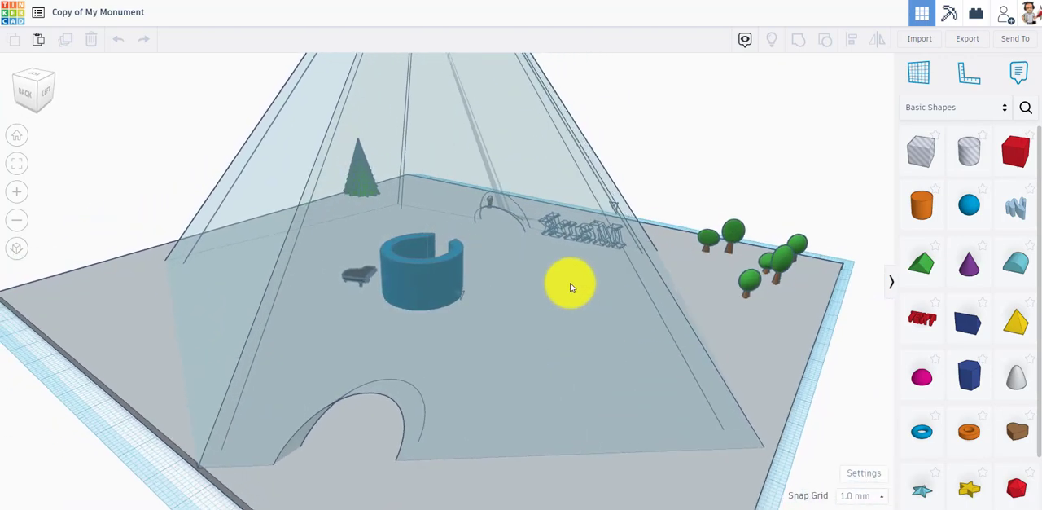
Select the transparent pyramid and show its colour presets
left_click(570, 285)
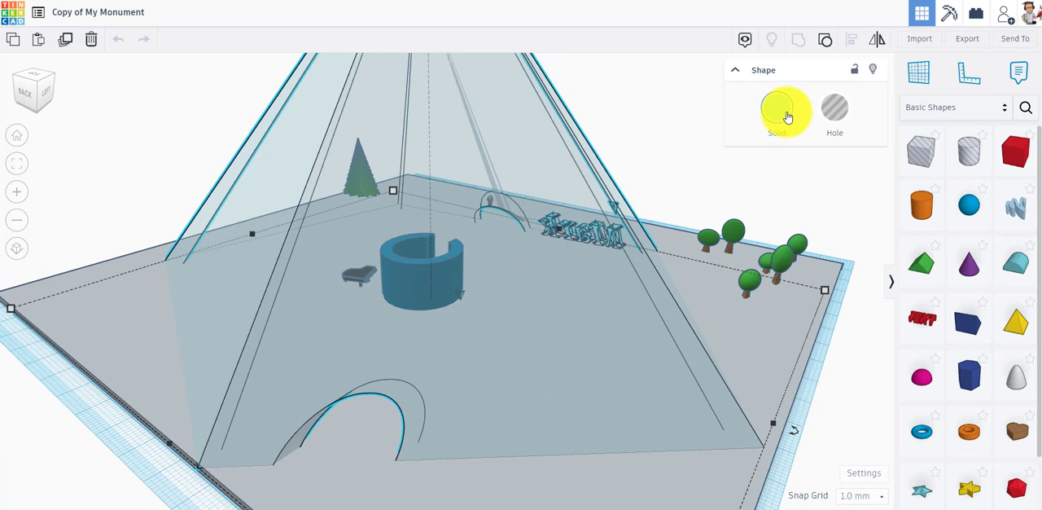
left_click(784, 111)
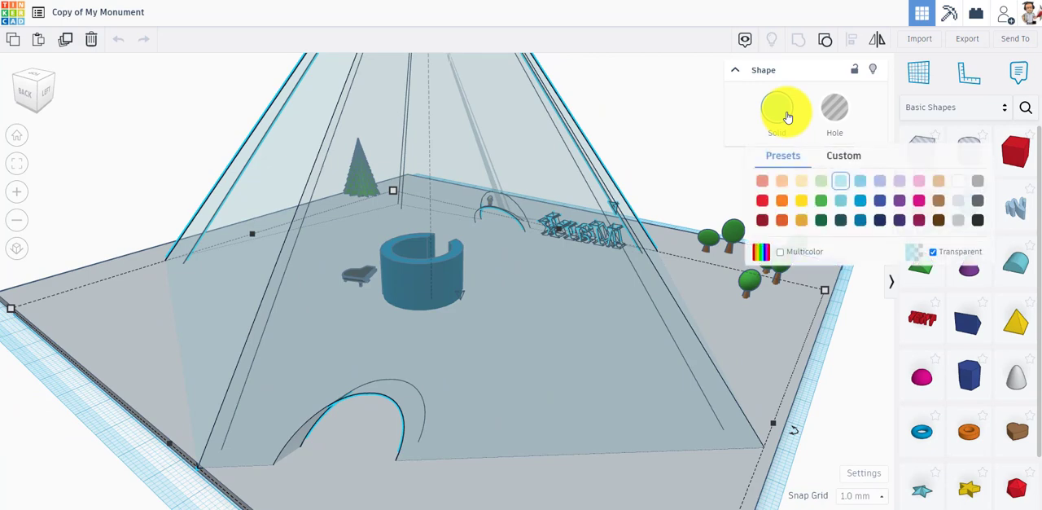